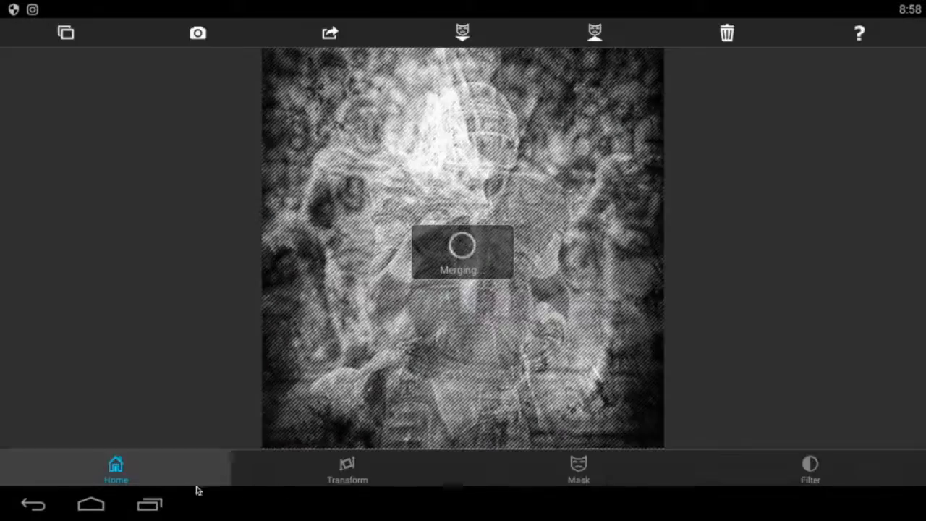
Paint a green Smart-brush mask over the central football player in the crowd photo
{"action": "left_click", "coordinate": [347, 471]}
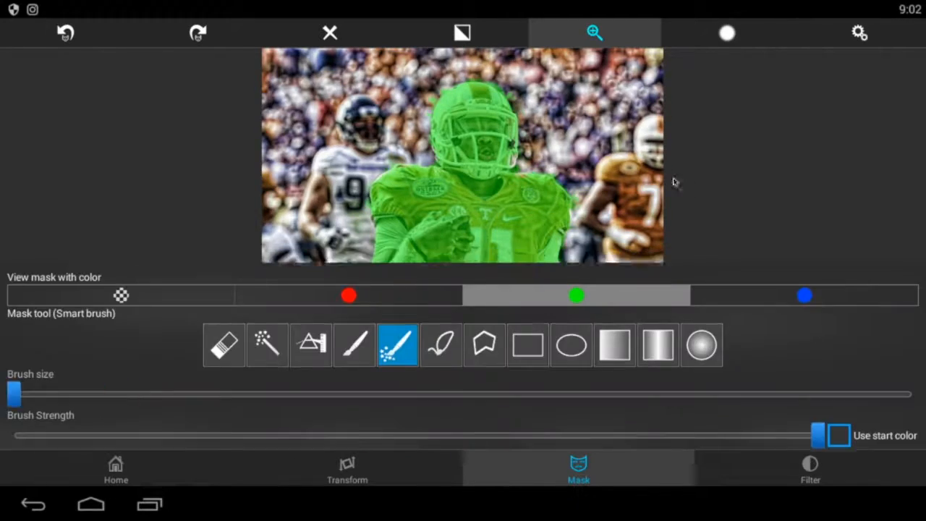
Apply the player mask and import a dark smoke image as the new foreground layer
{"action": "left_click", "coordinate": [593, 33]}
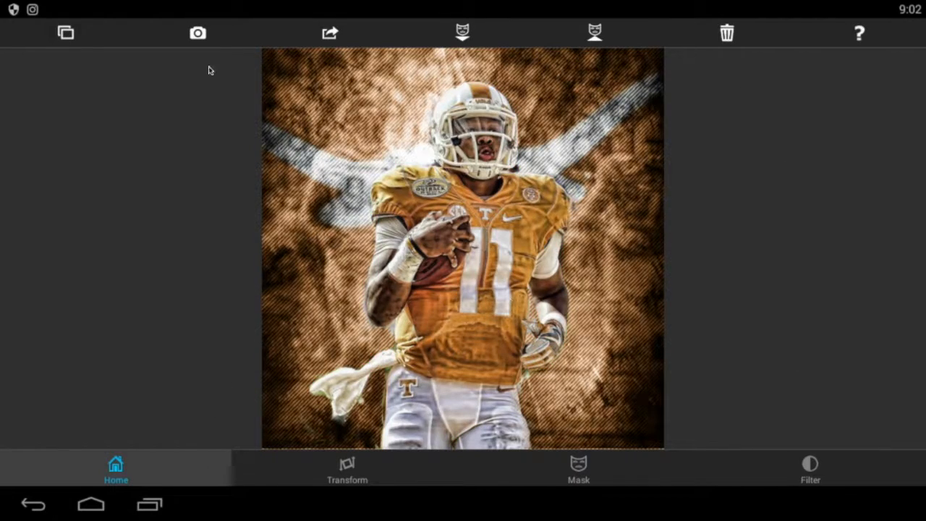
{"action": "left_click", "coordinate": [66, 32]}
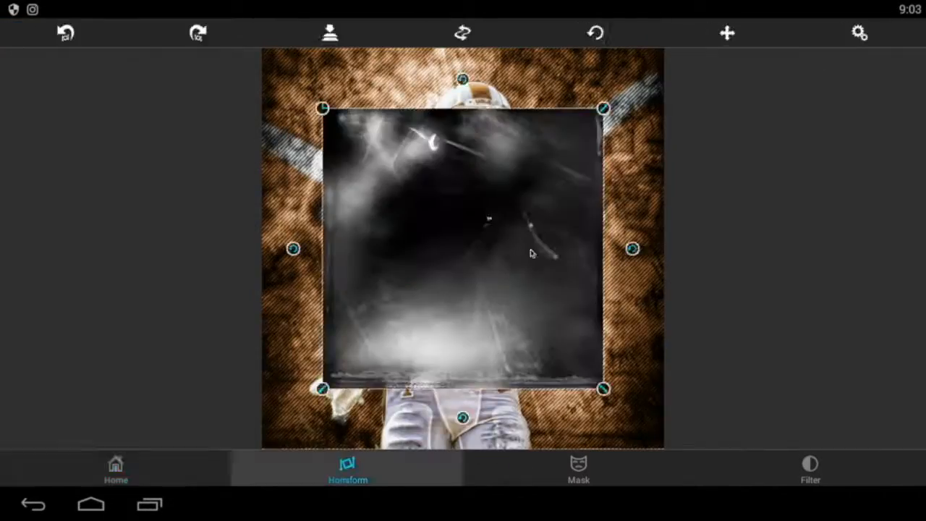
Crop and import the green bokeh particle image, set its blend mode, and merge
{"action": "left_click", "coordinate": [115, 471]}
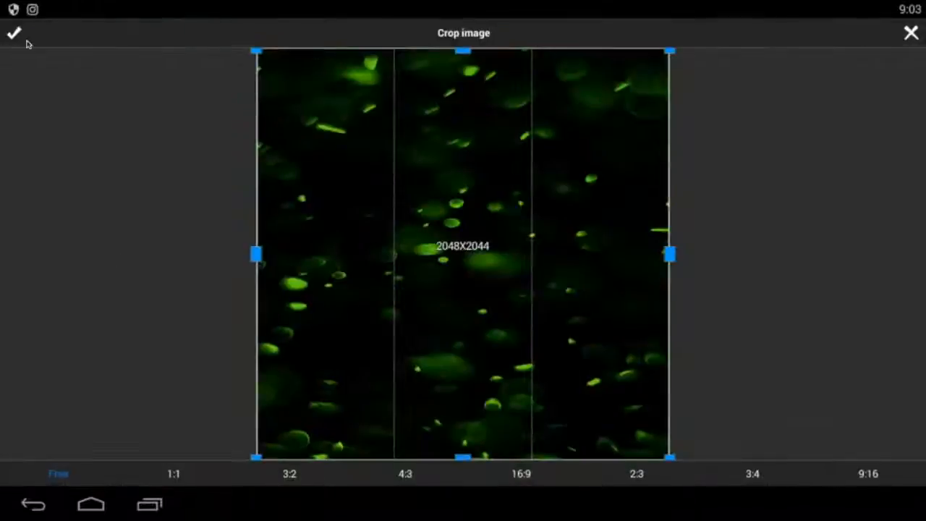
{"action": "left_click", "coordinate": [13, 33]}
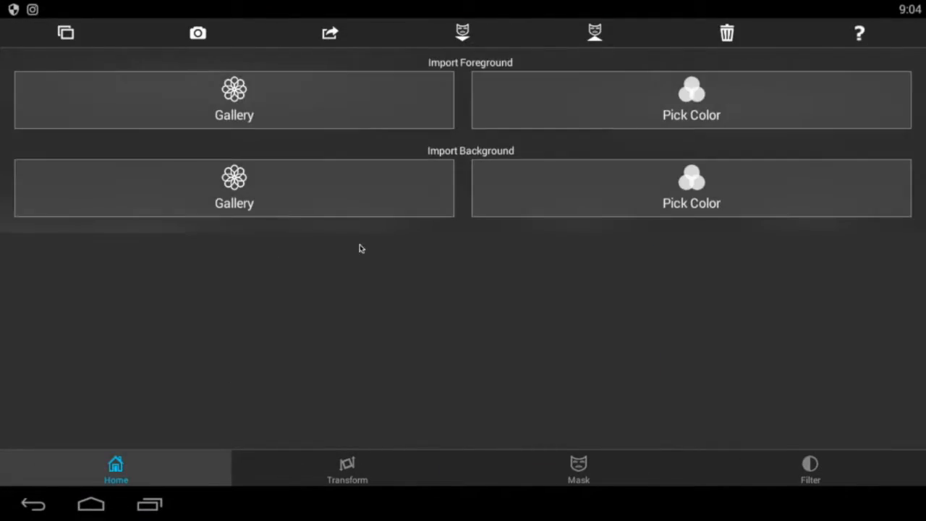
{"action": "left_click", "coordinate": [234, 100]}
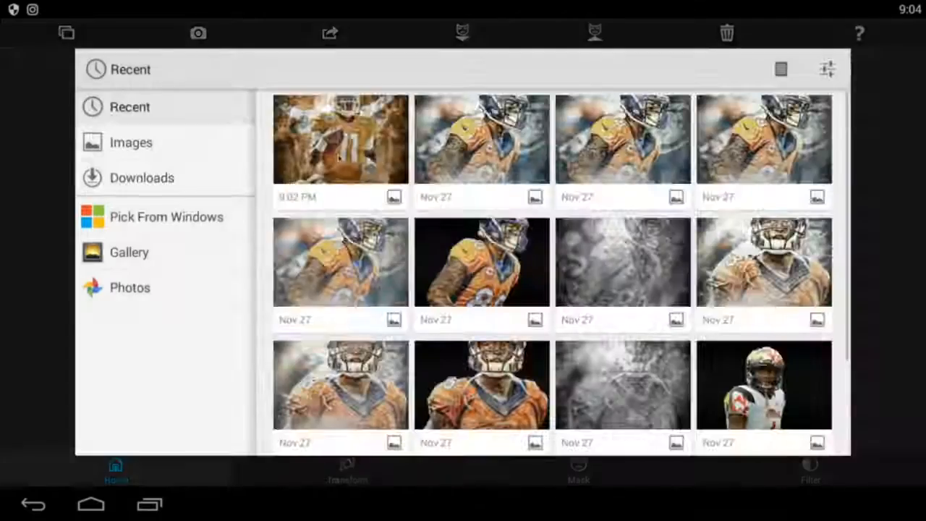
{"action": "left_click", "coordinate": [622, 262]}
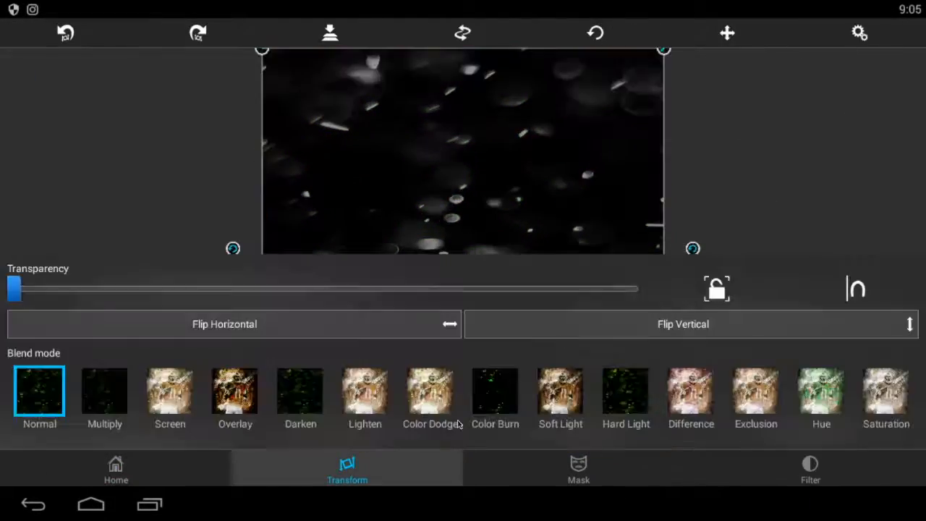
{"action": "left_click", "coordinate": [116, 469]}
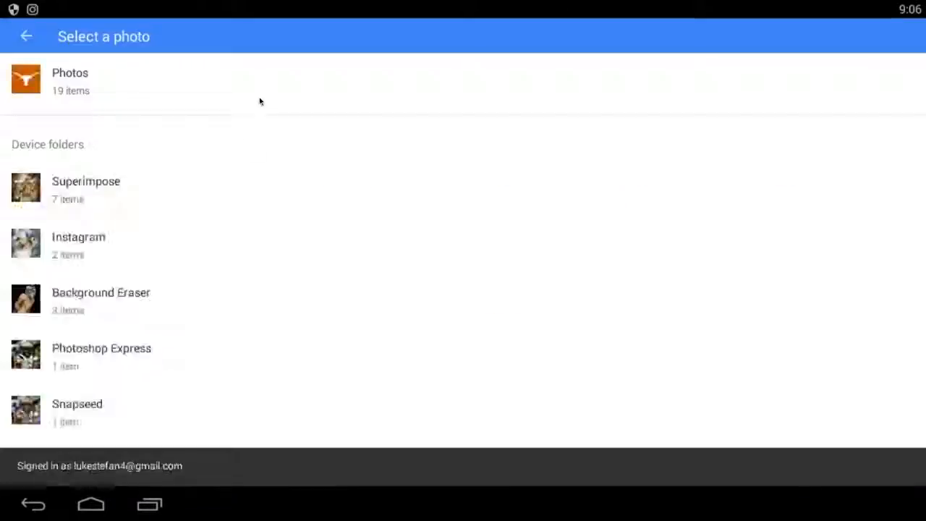
{"action": "left_click", "coordinate": [70, 81]}
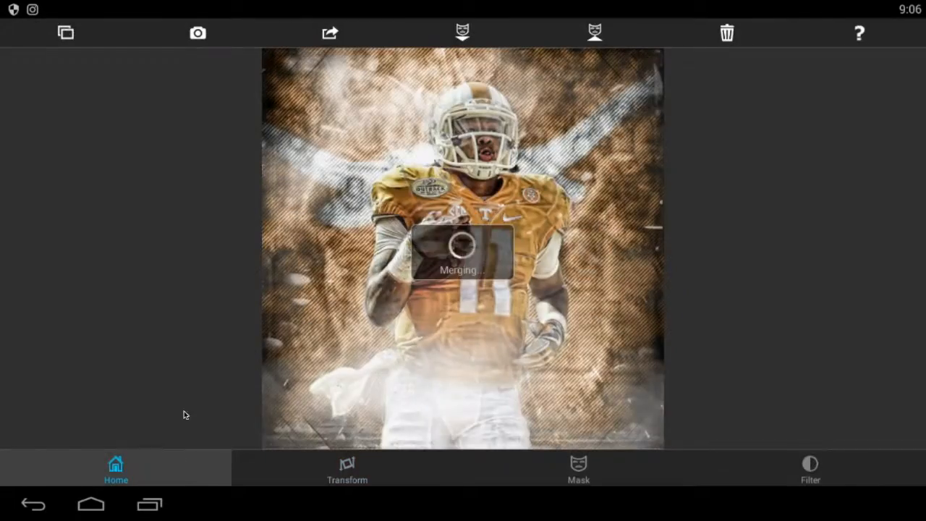
Position the smoke-with-sparks overlay over the player's lower body, retune RGB, and merge
{"action": "left_click", "coordinate": [346, 469]}
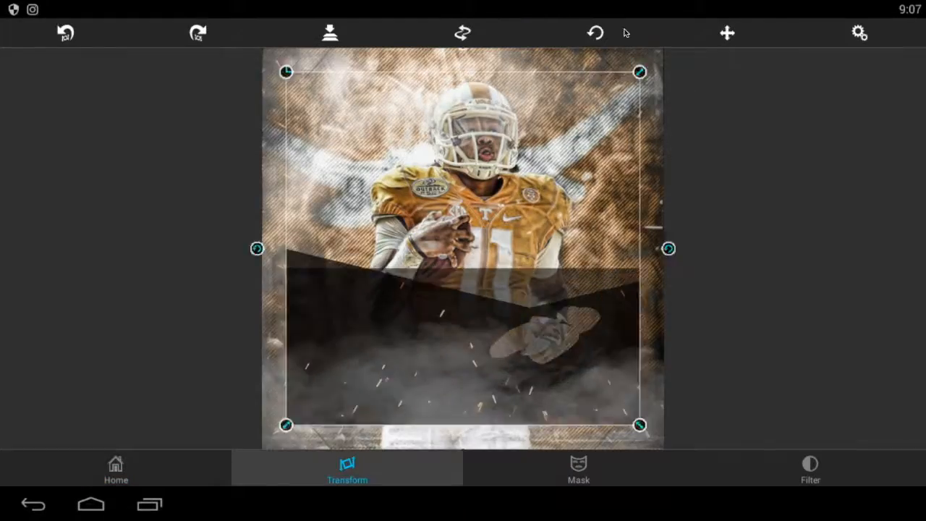
{"action": "left_click", "coordinate": [115, 469]}
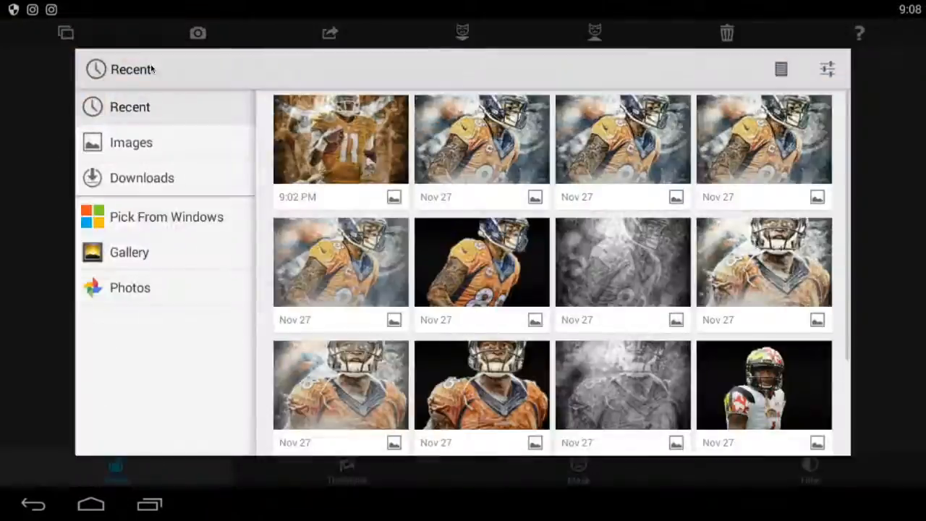
{"action": "left_click", "coordinate": [340, 139]}
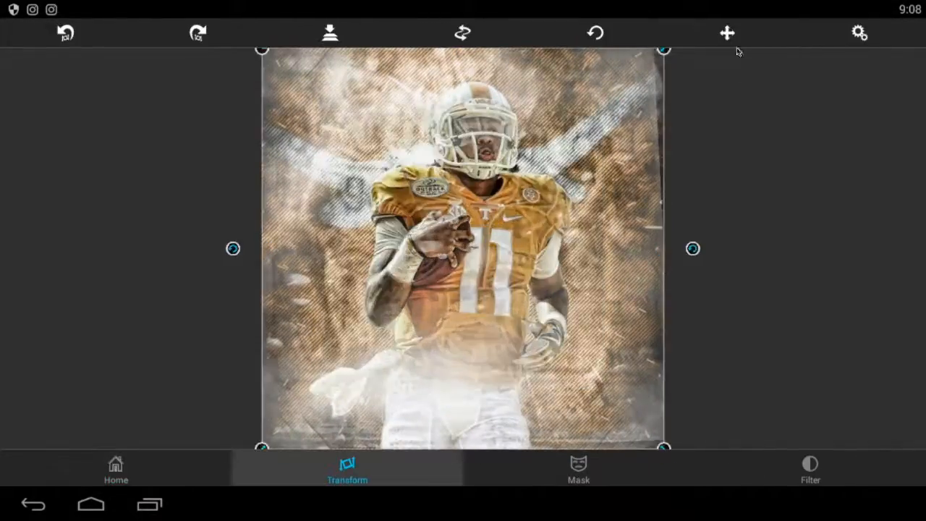
{"action": "left_click", "coordinate": [810, 471]}
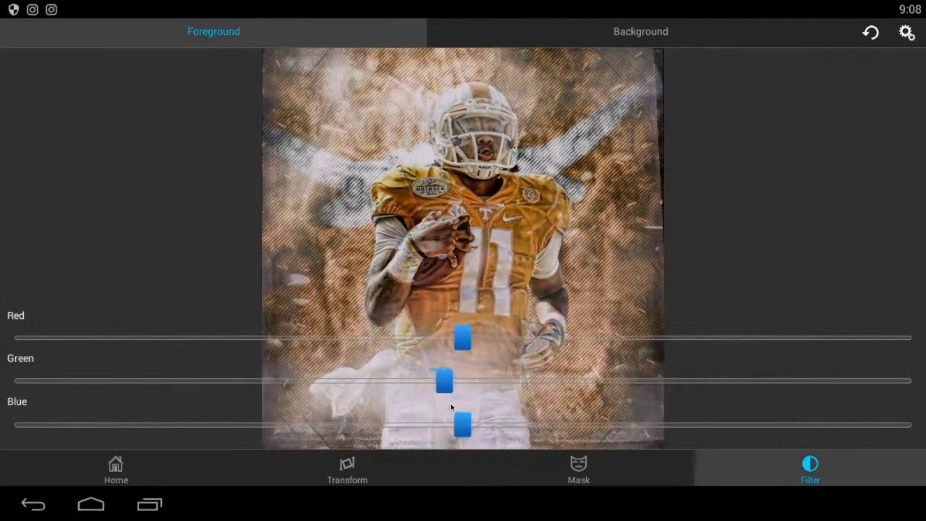
{"action": "left_click", "coordinate": [115, 469]}
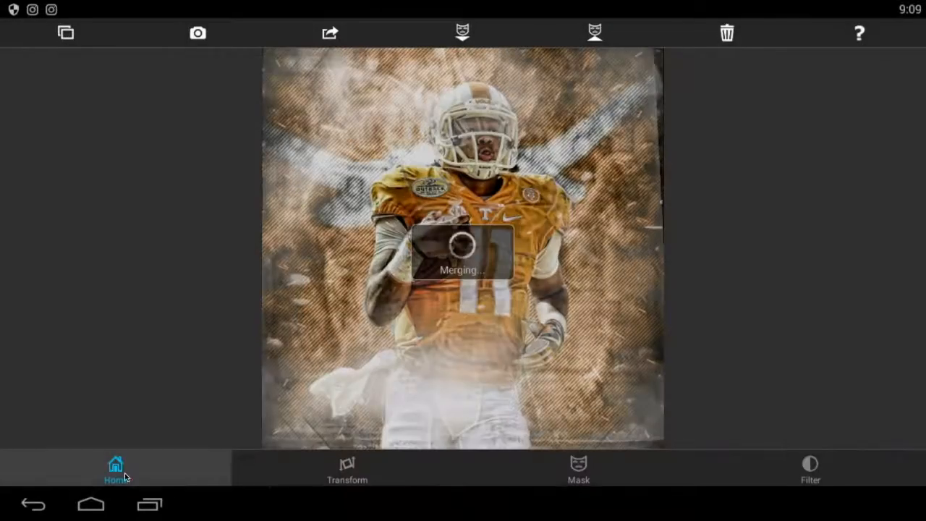